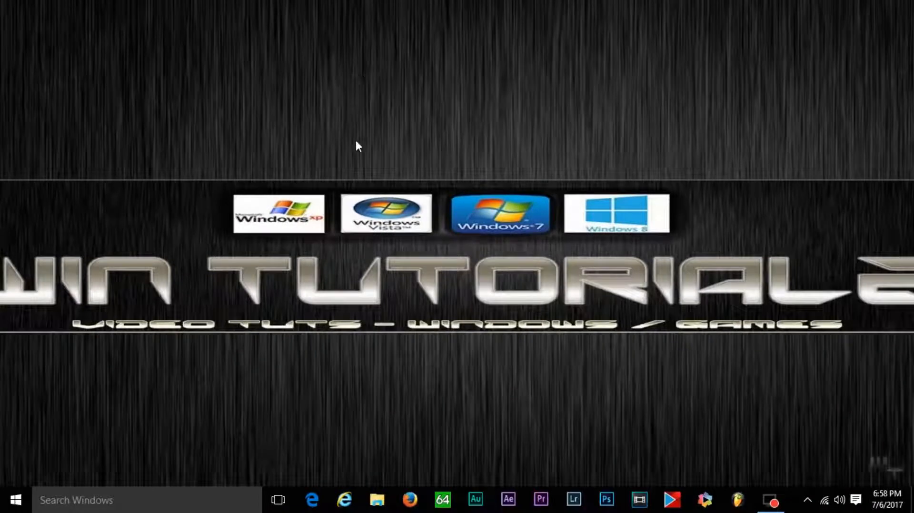
# - Launch Microsoft Edge from the taskbar, opening on the Google home page
pyautogui.click(312, 500)
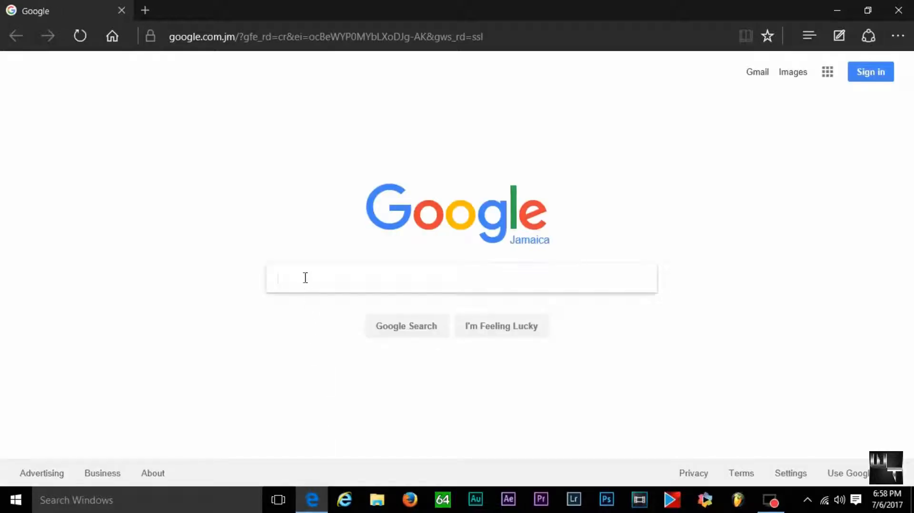
# - Search Google for 'amd drivers' and open the 'Download - AMD Support & Drivers' result
pyautogui.write('amd')
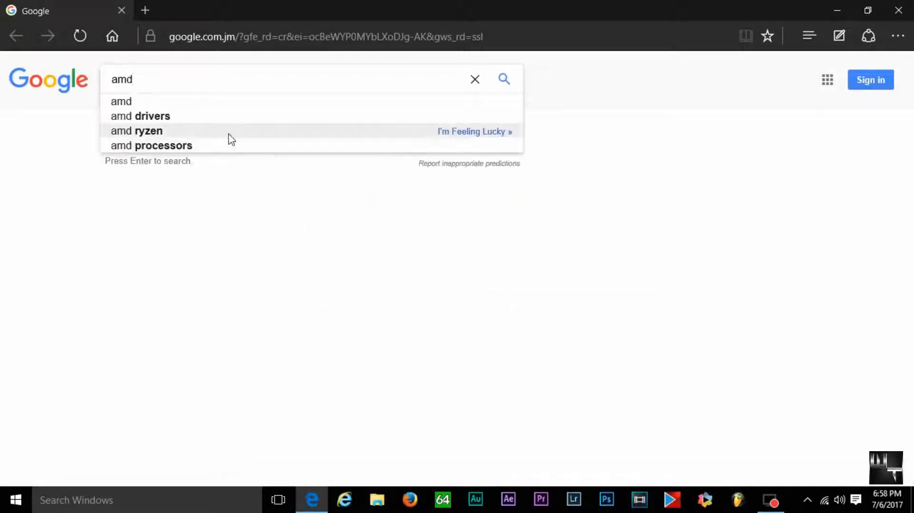
pyautogui.click(140, 116)
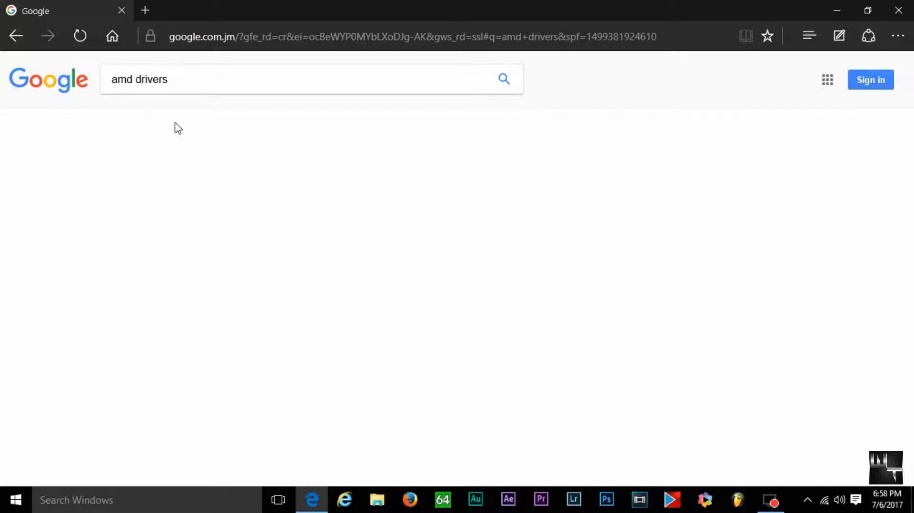
pyautogui.click(503, 78)
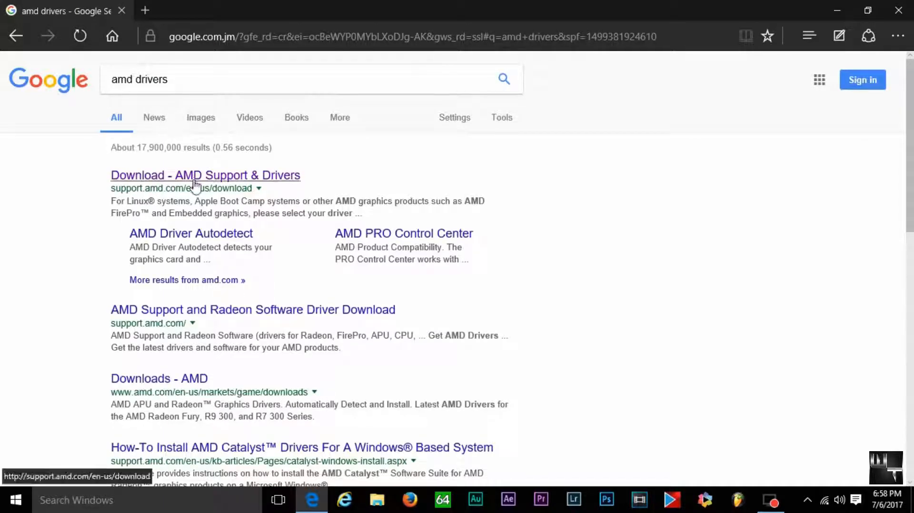
pyautogui.click(205, 176)
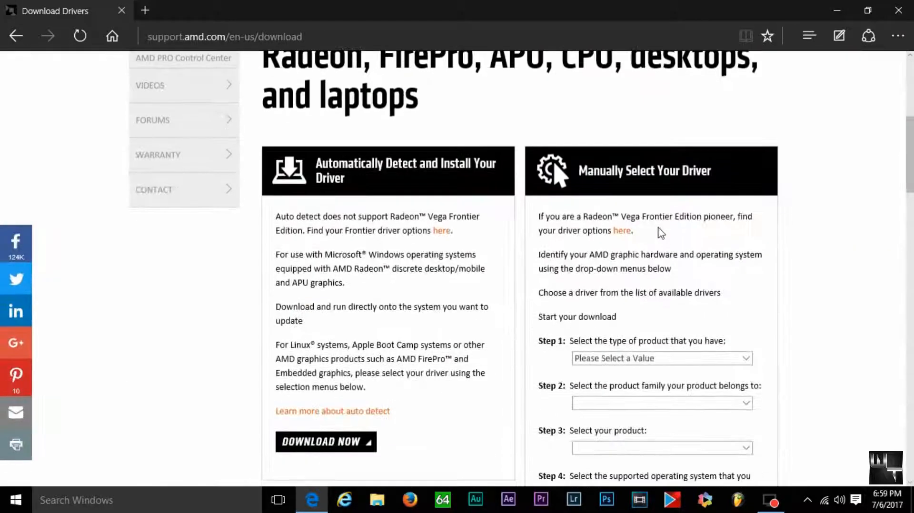
# - Select Desktop Graphics, Radeon HD Series, Radeon HD 6xxx PCIe and Windows 10 64-bit, then display results
pyautogui.click(661, 358)
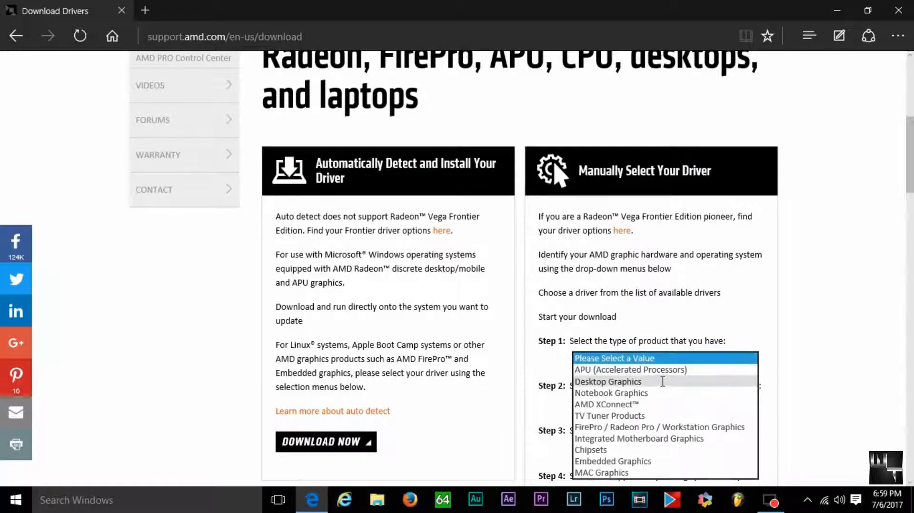
pyautogui.click(607, 381)
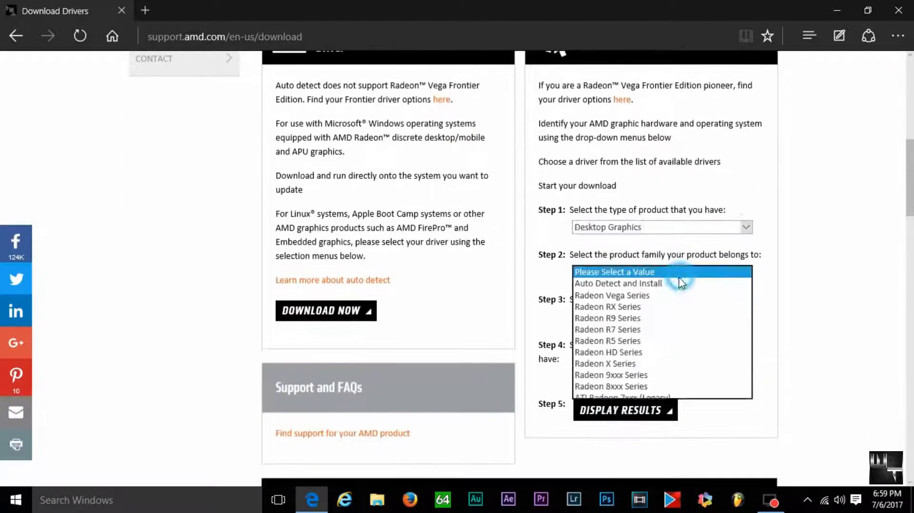
pyautogui.click(607, 353)
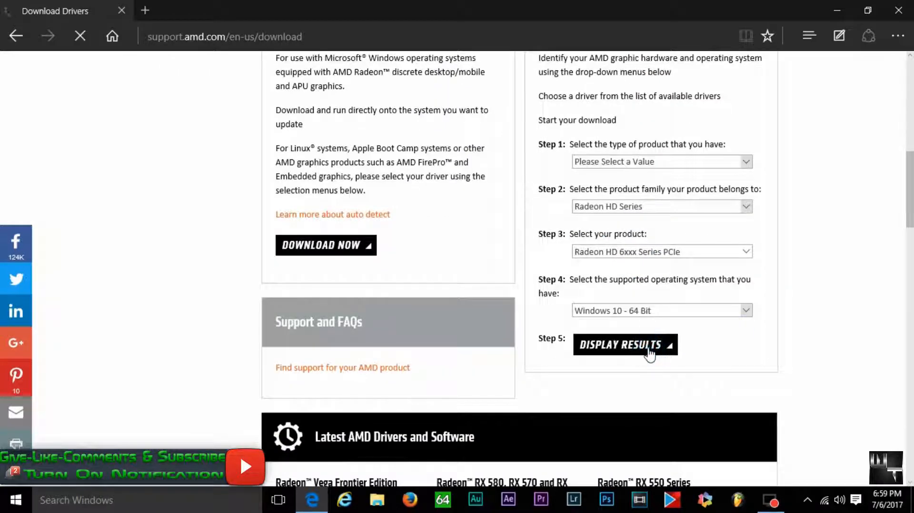
pyautogui.click(624, 344)
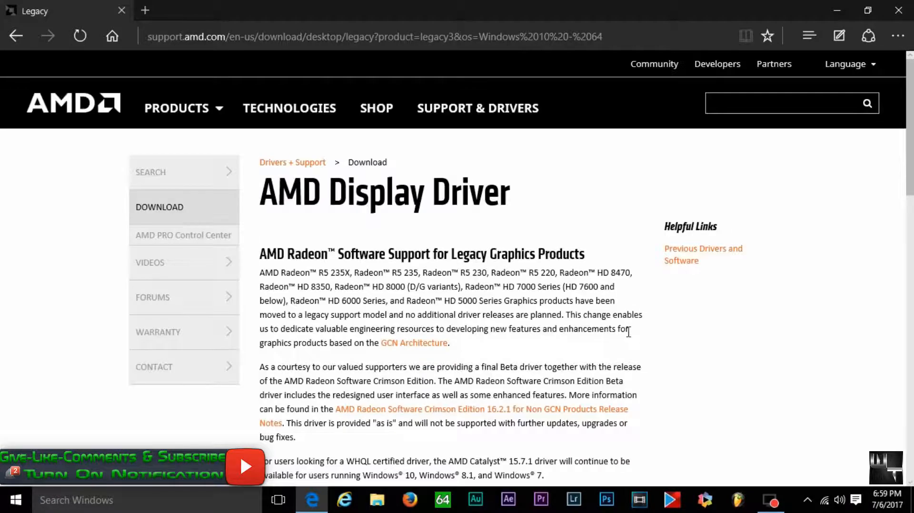
# - Scroll down the legacy driver page to the table listing Crimson Edition 16.2.1 Beta
pyautogui.scroll(-3)
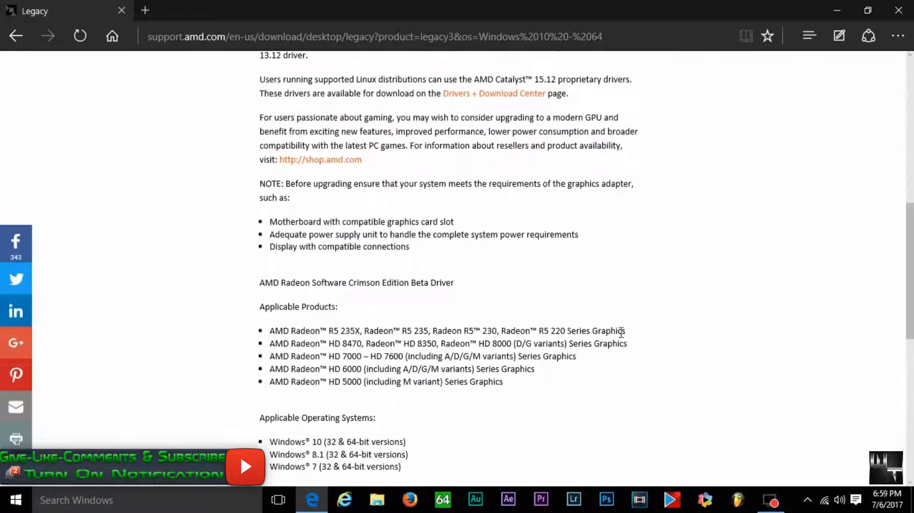
pyautogui.scroll(-3)
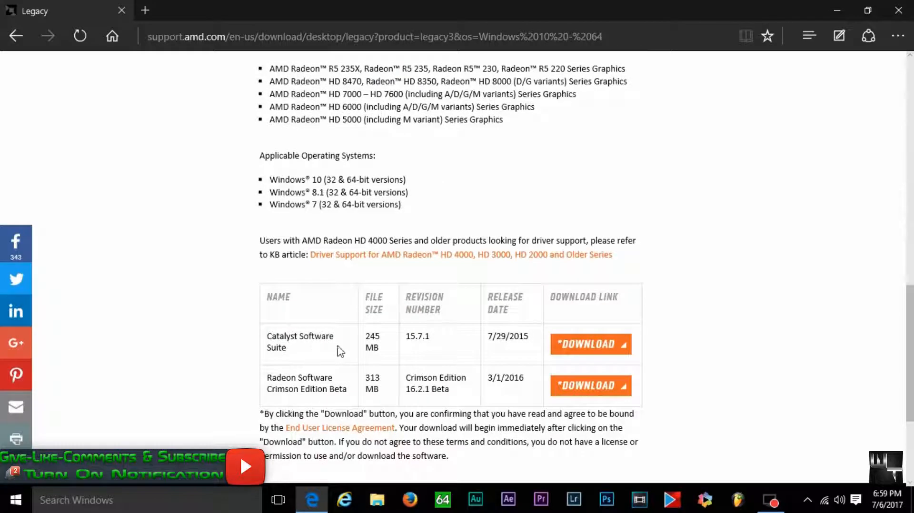
pyautogui.moveTo(538, 348)
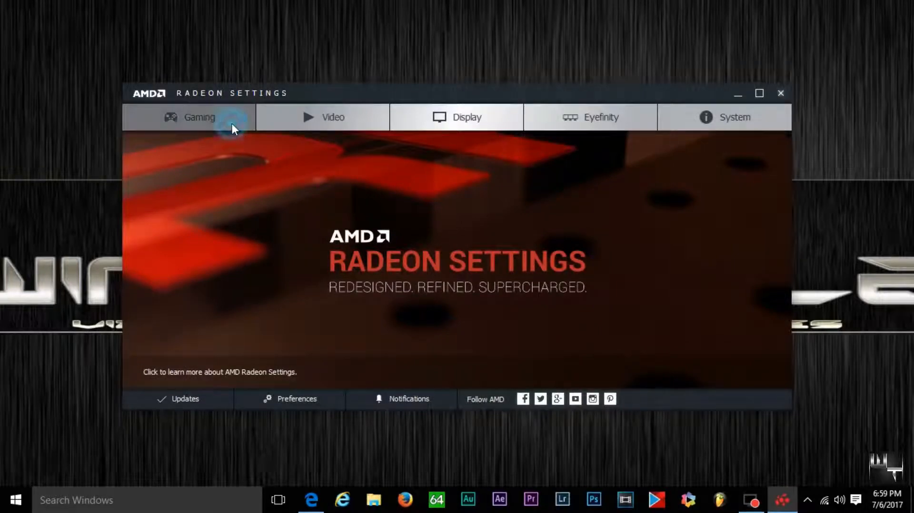
pyautogui.click(333, 117)
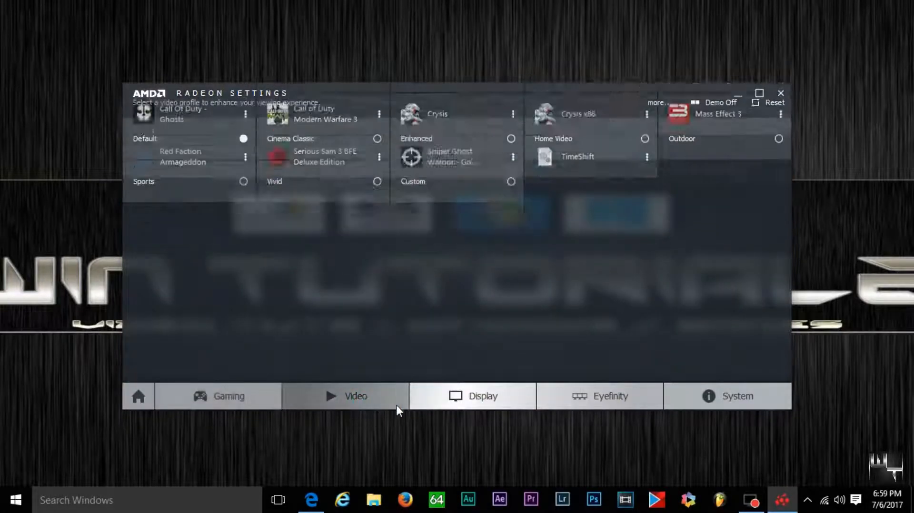
pyautogui.click(482, 396)
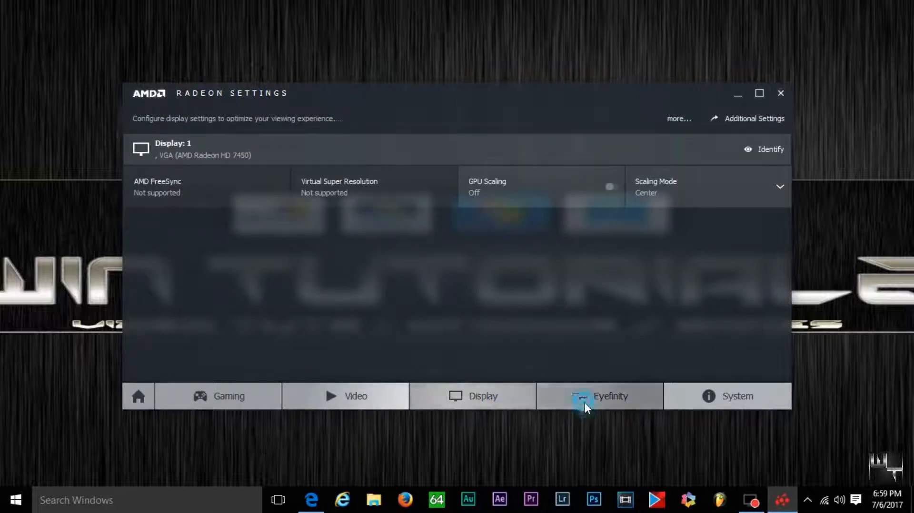
pyautogui.click(726, 396)
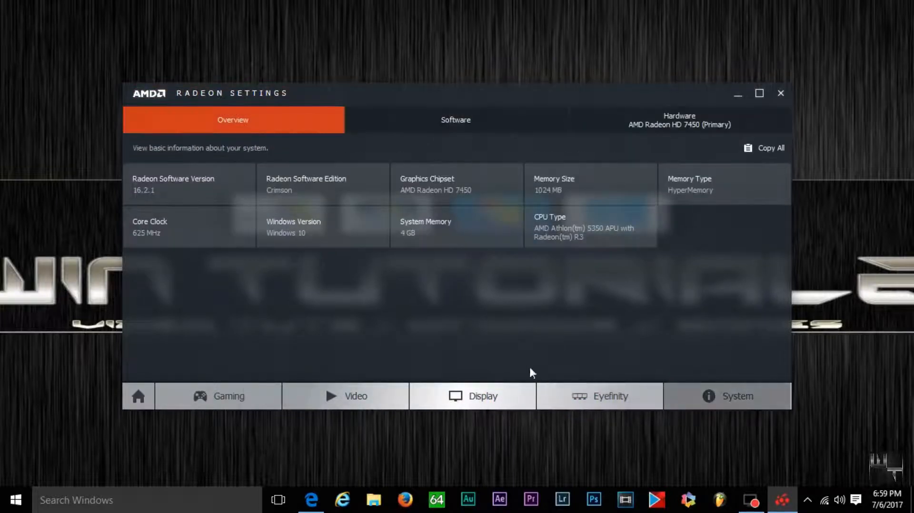
pyautogui.click(138, 396)
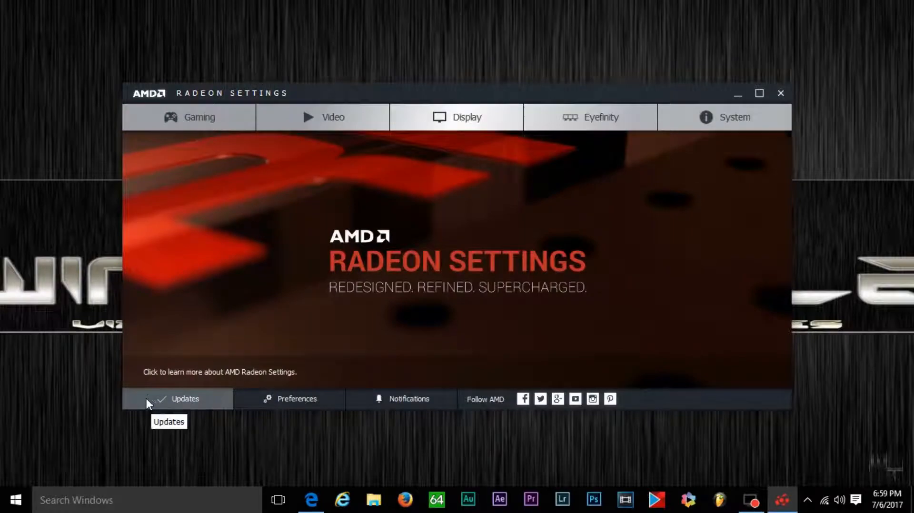